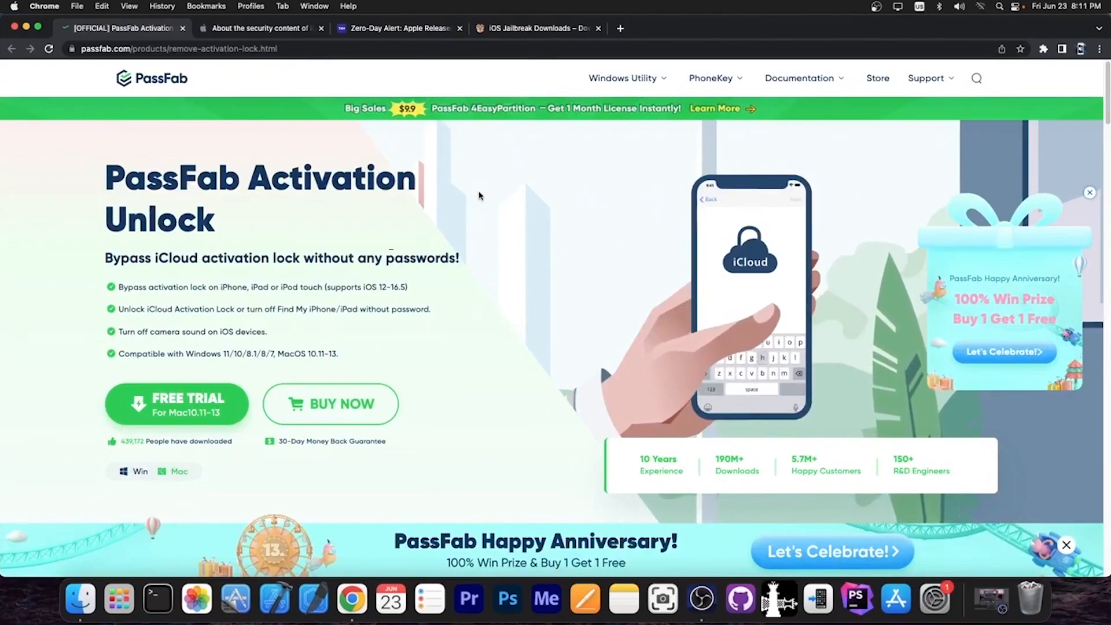
Step: Scroll the PassFab Activation Unlock page down to 'Unlock iPhone in Lost Mode without Passcode'
{"action": "scroll", "scroll_direction": "down", "scroll_amount": 3}
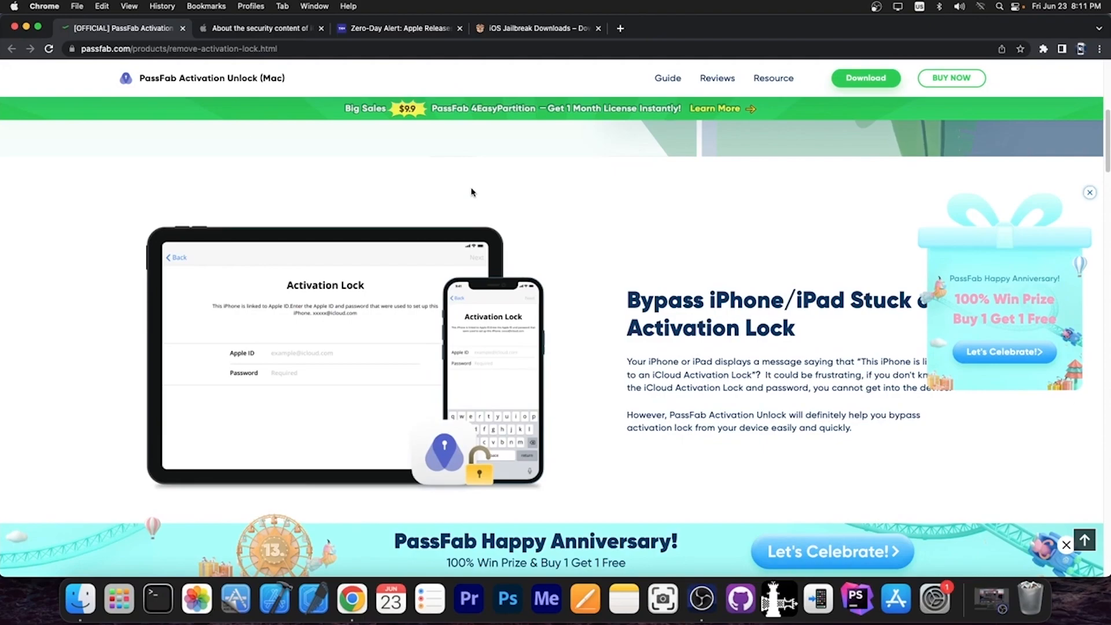
{"action": "scroll", "scroll_direction": "down", "scroll_amount": 3}
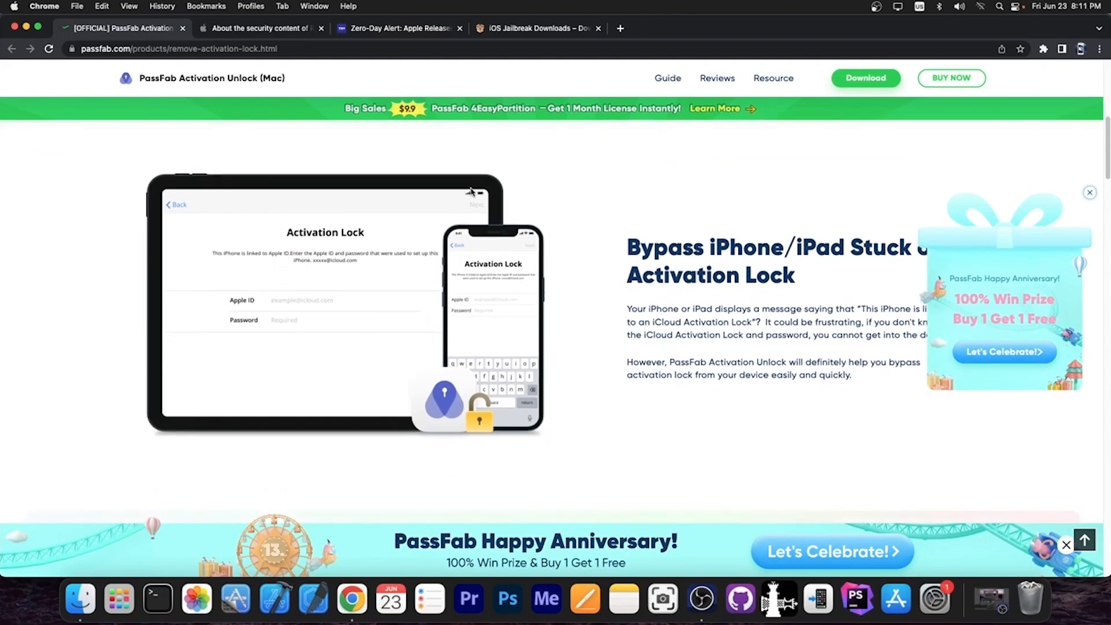
{"action": "scroll", "scroll_direction": "down", "scroll_amount": 3}
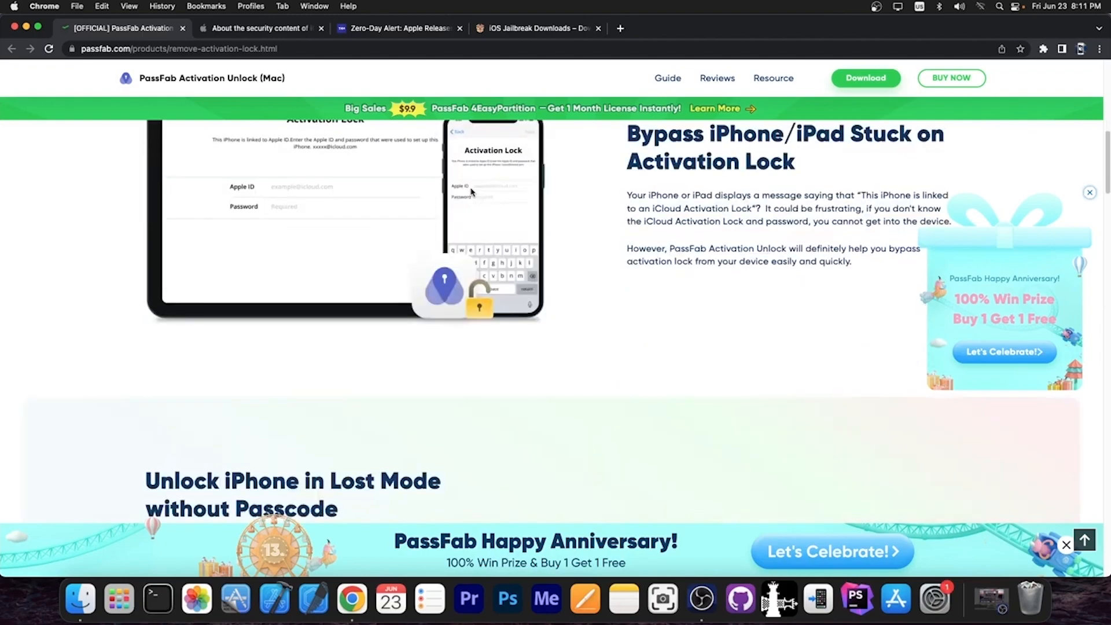
{"action": "scroll", "scroll_direction": "down", "scroll_amount": 3}
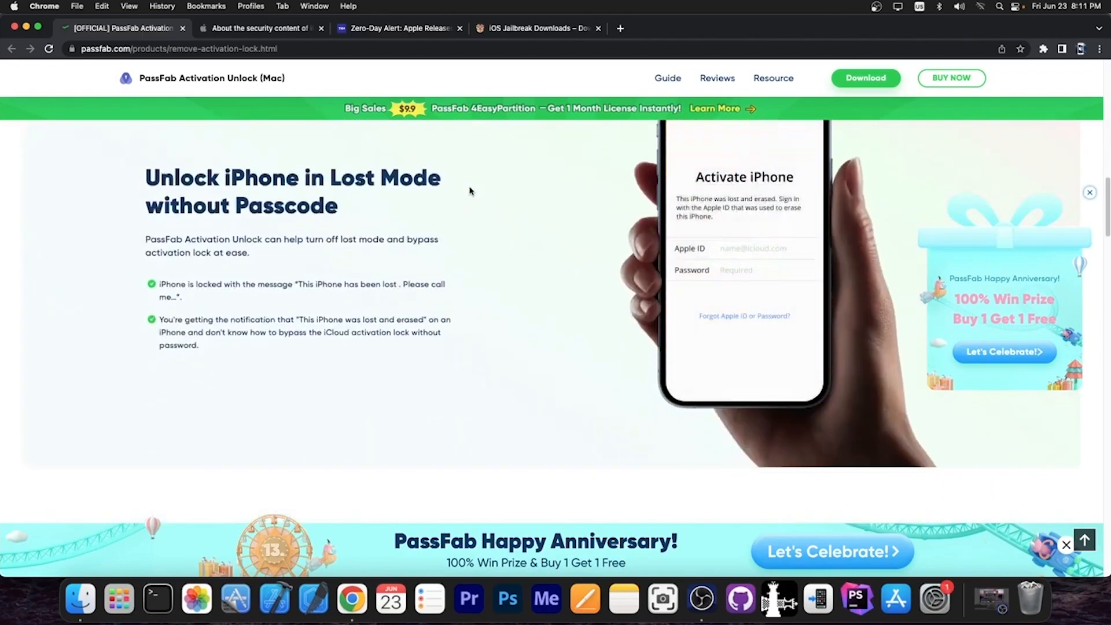
{"action": "scroll", "scroll_direction": "down", "scroll_amount": 3}
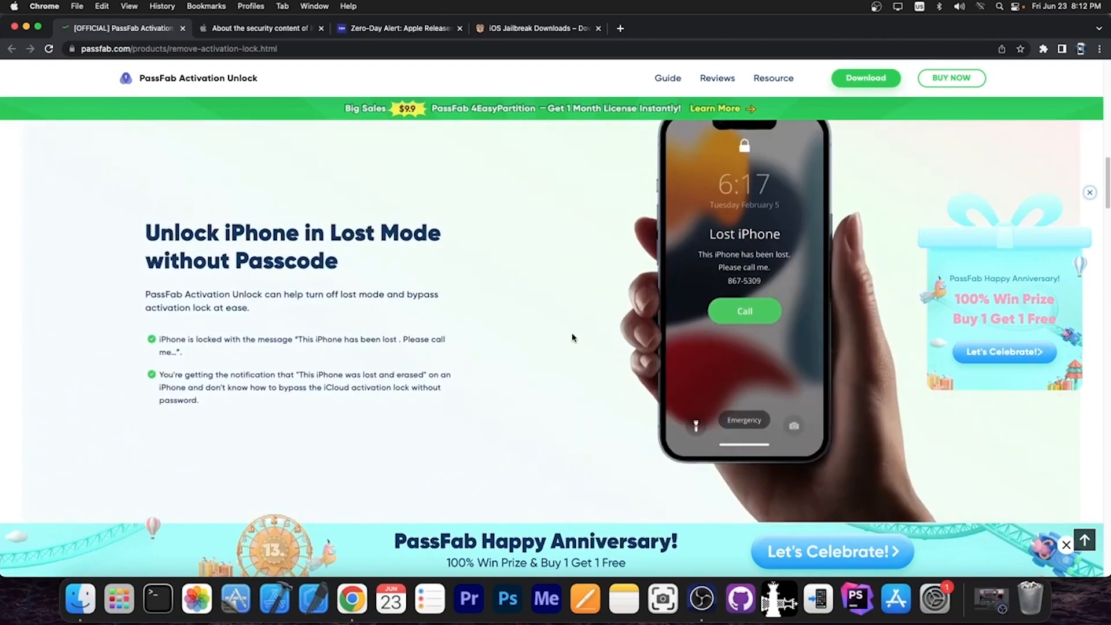
{"action": "scroll", "scroll_direction": "down", "scroll_amount": 3}
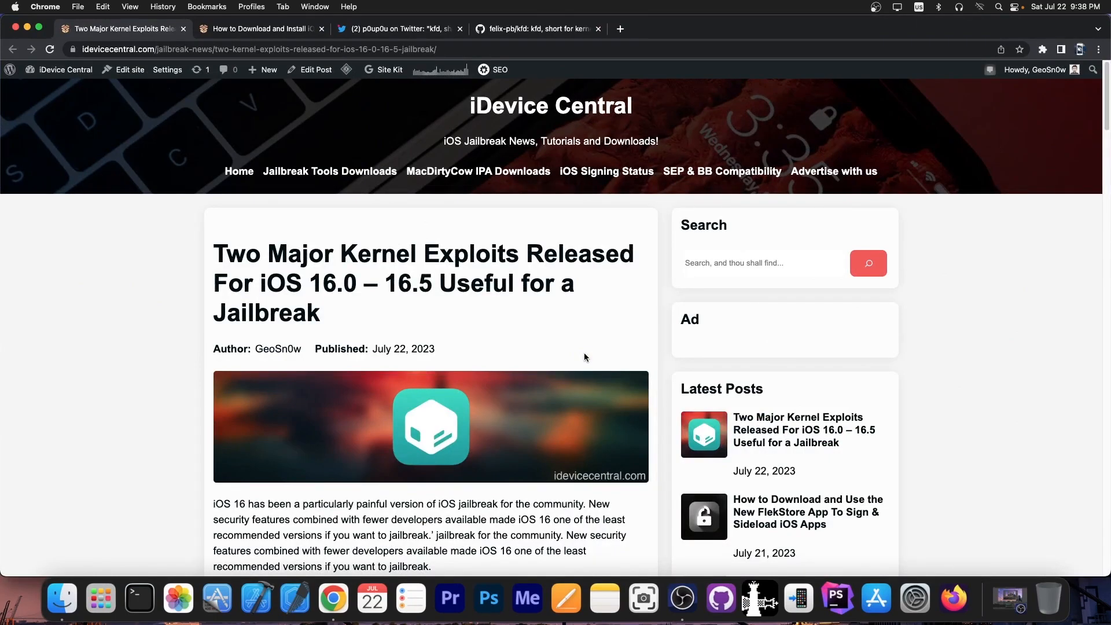
{"action": "mouse_move", "coordinate": [508, 303]}
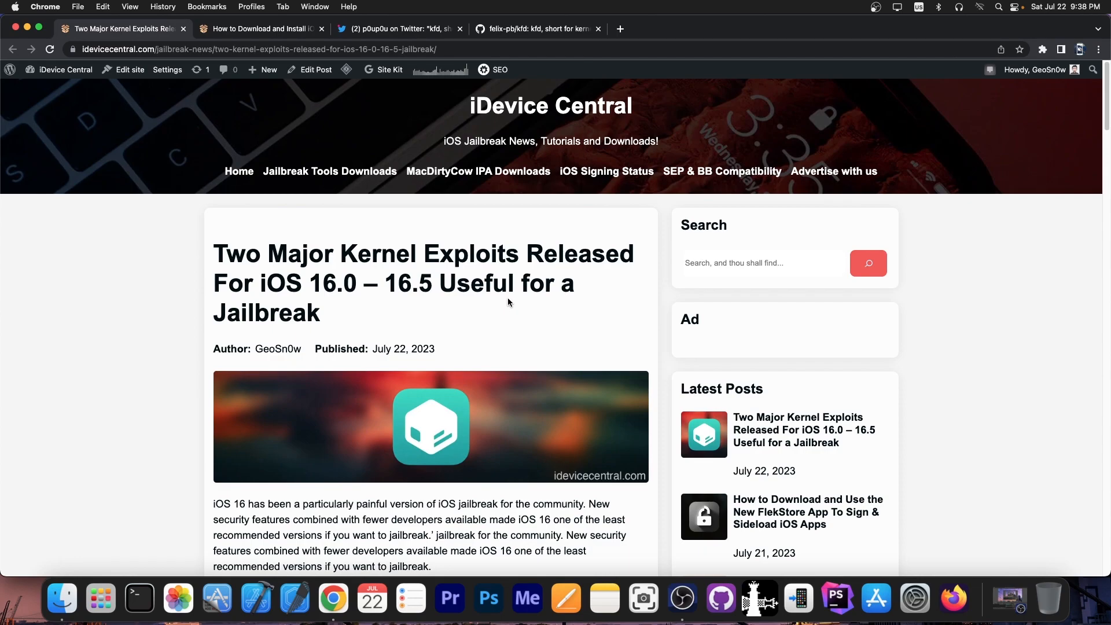
Step: Scroll the kernel exploits article to 'What is KFD', then view p0up0u's kfd tweet
{"action": "scroll", "scroll_direction": "down", "scroll_amount": 3}
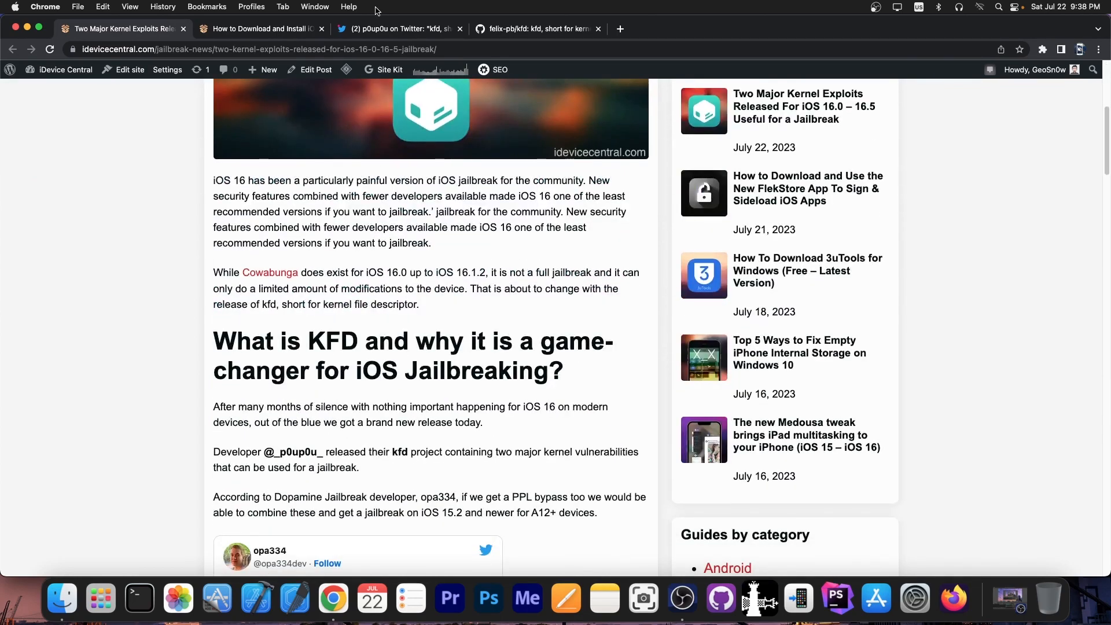
{"action": "left_click", "coordinate": [397, 29]}
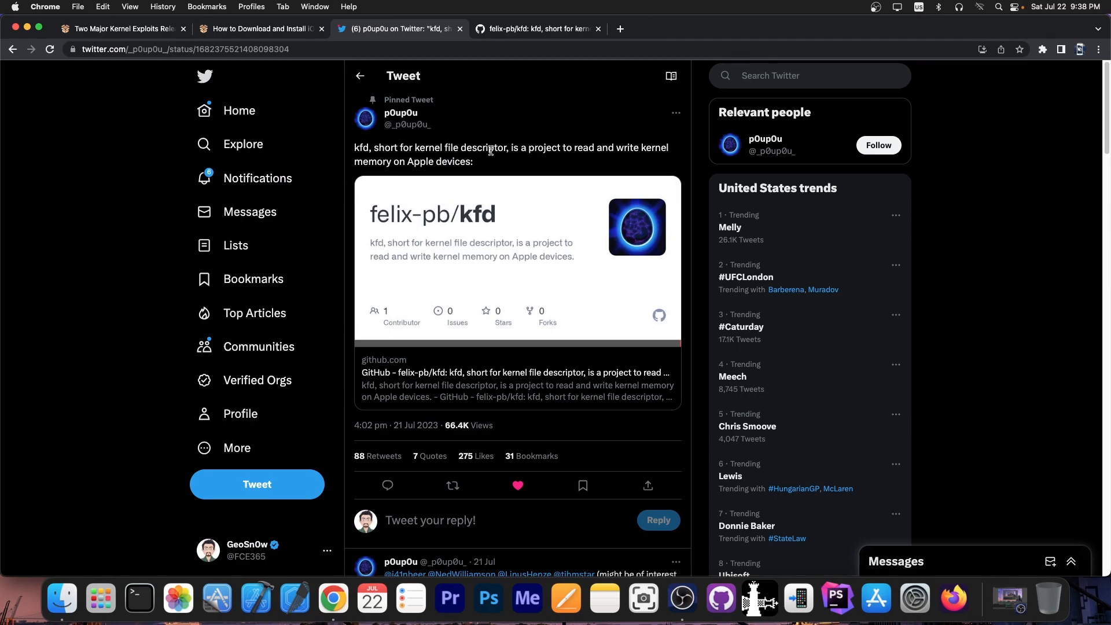
{"action": "mouse_move", "coordinate": [489, 150]}
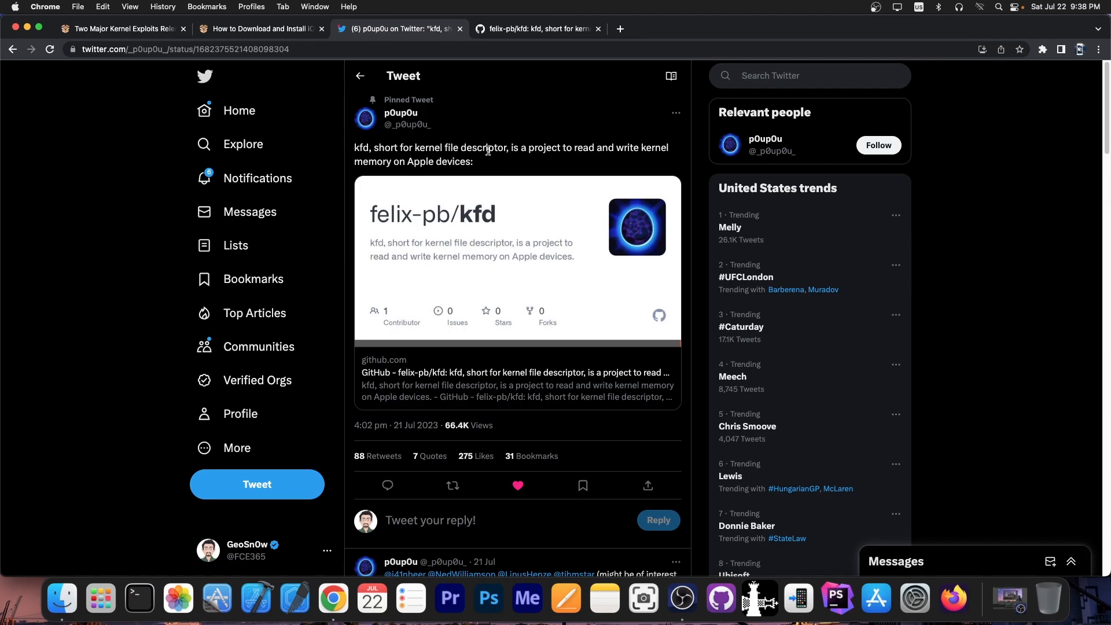
Step: Switch from p0up0u's kfd tweet to the felix-pb/kfd GitHub repository
{"action": "left_click", "coordinate": [535, 29]}
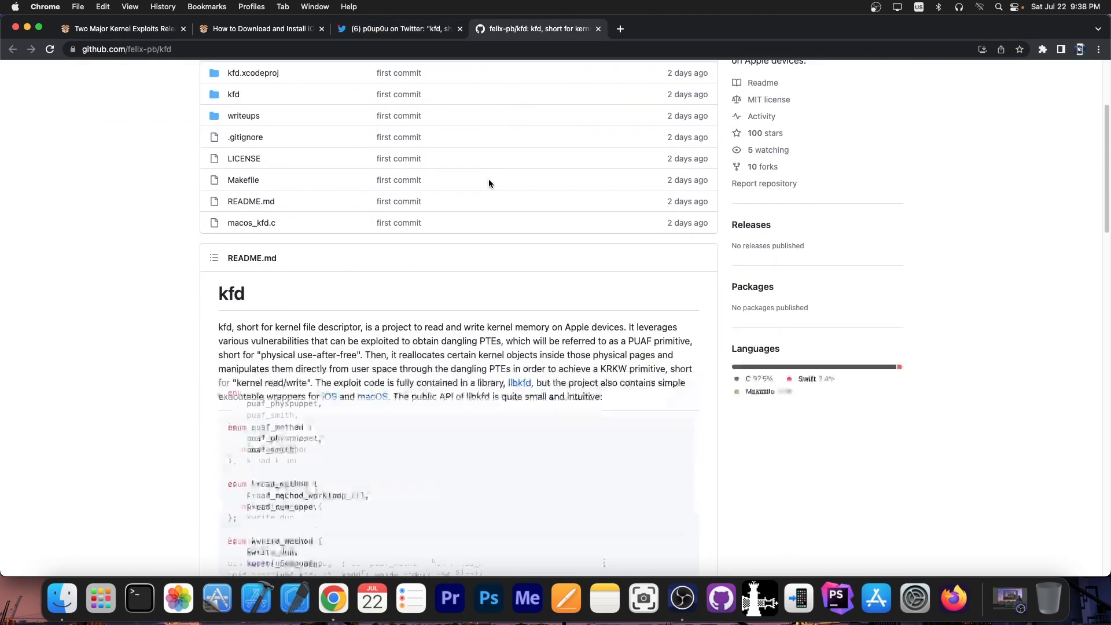
Step: Highlight 'Fixed in iOS 16.5.1' in the kfd README, then return to iDevice Central
{"action": "scroll", "scroll_direction": "down", "scroll_amount": 3}
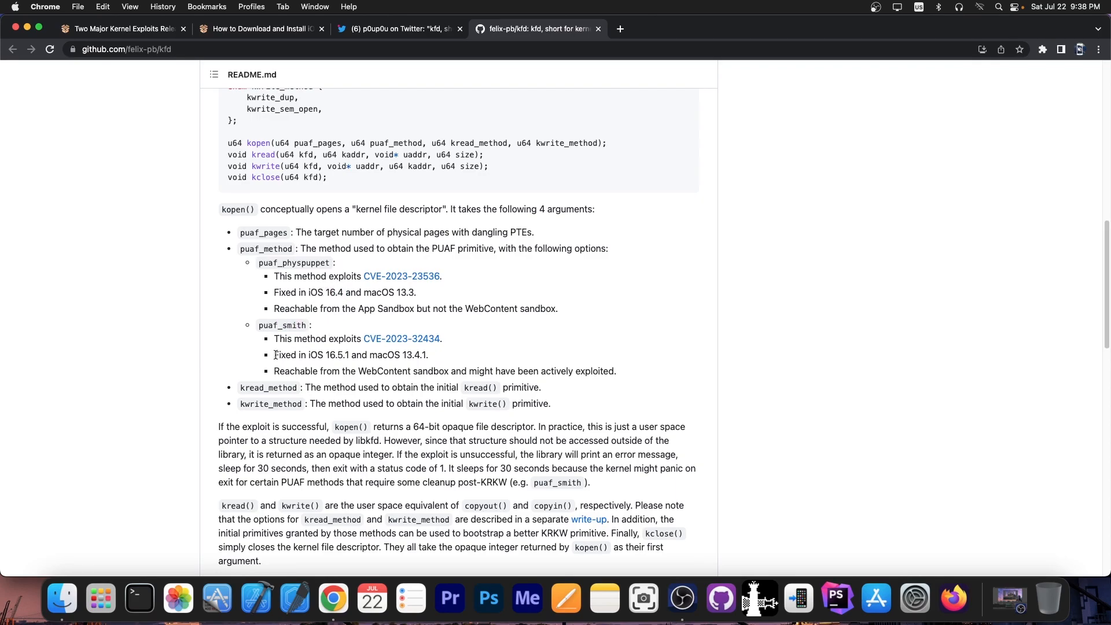
{"action": "left_click_drag", "start_coordinate": [275, 354], "coordinate": [353, 354]}
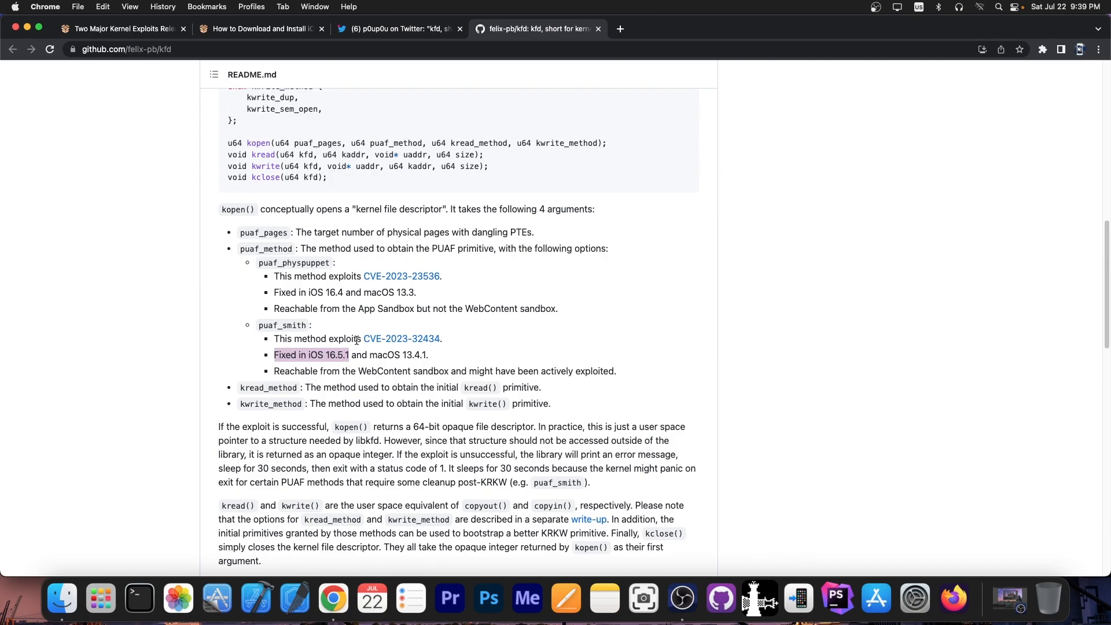
{"action": "mouse_move", "coordinate": [388, 154]}
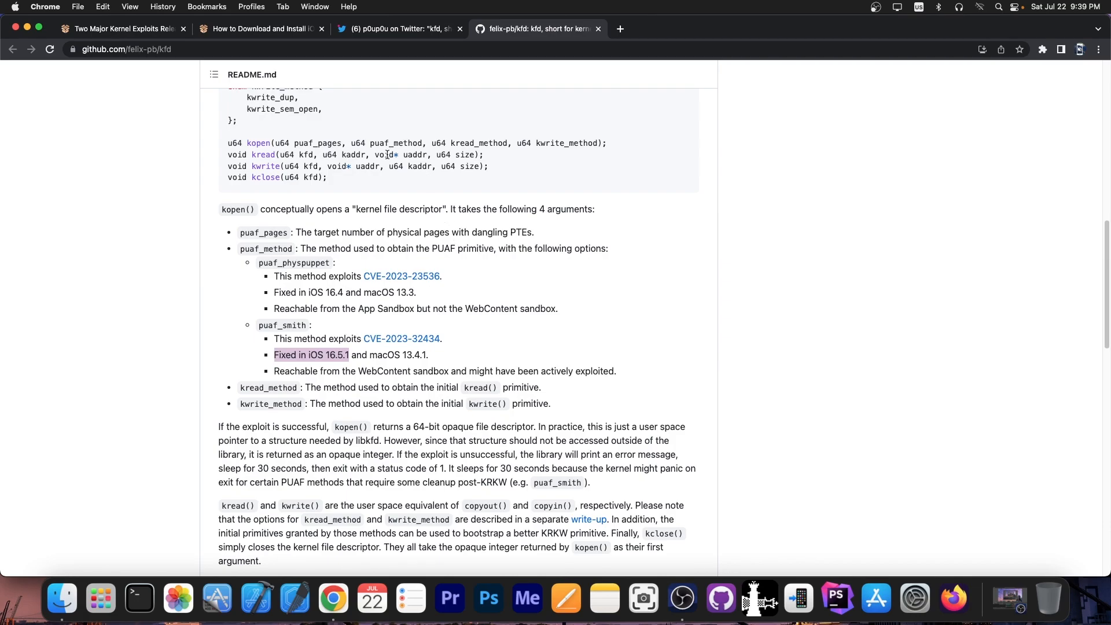
{"action": "left_click", "coordinate": [121, 29]}
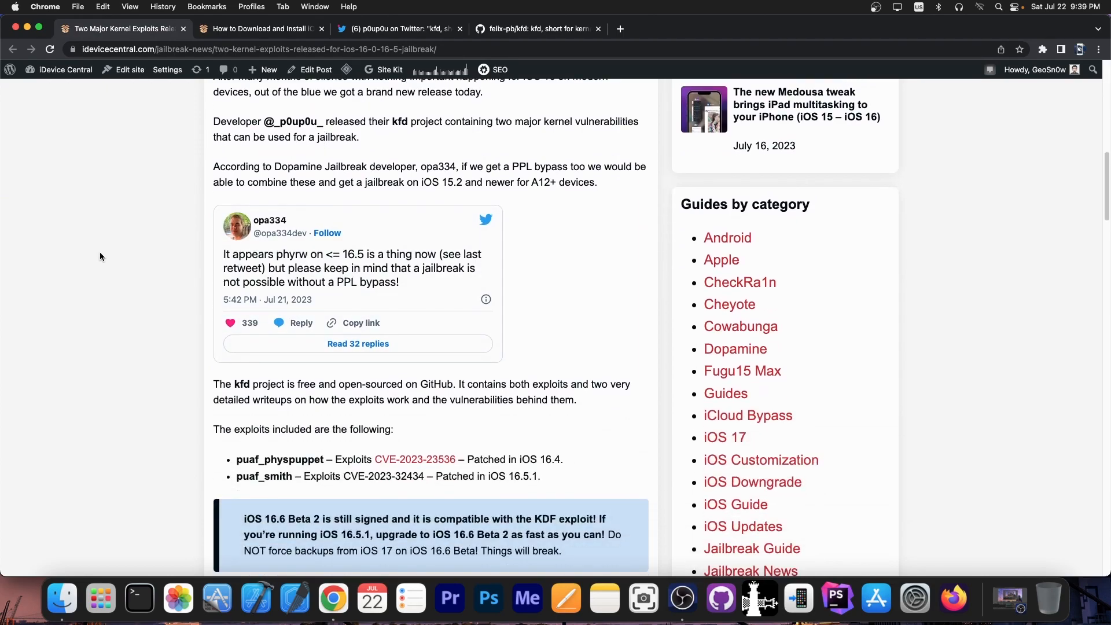
{"action": "mouse_move", "coordinate": [167, 266]}
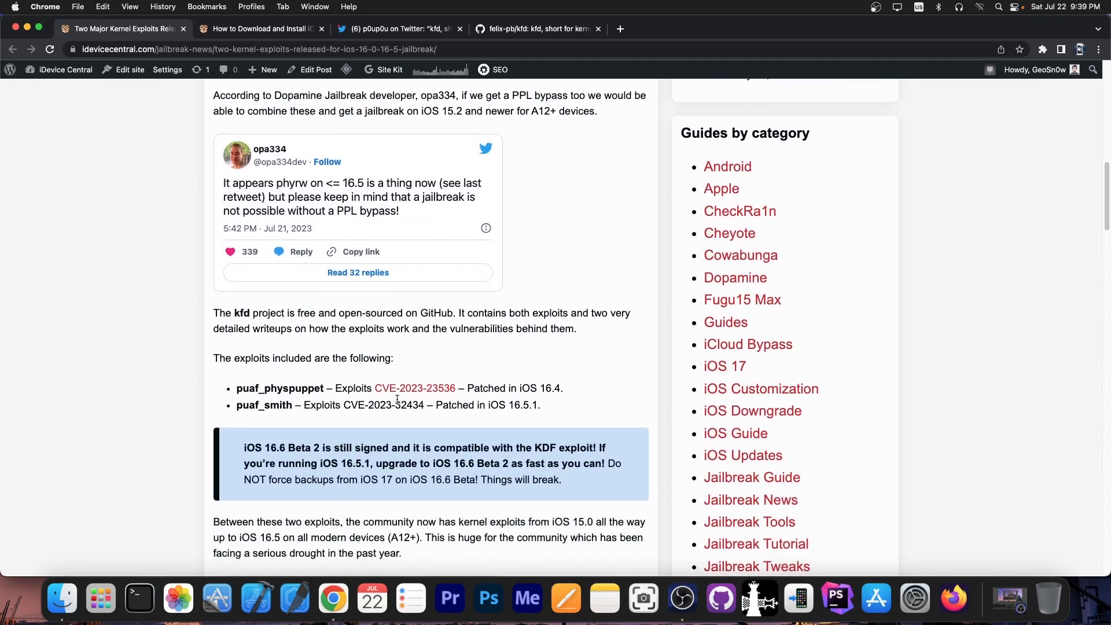
Step: Read the kernel exploits article to its end, then open the iOS 16.6 Beta 2 guide
{"action": "scroll", "scroll_direction": "down", "scroll_amount": 3}
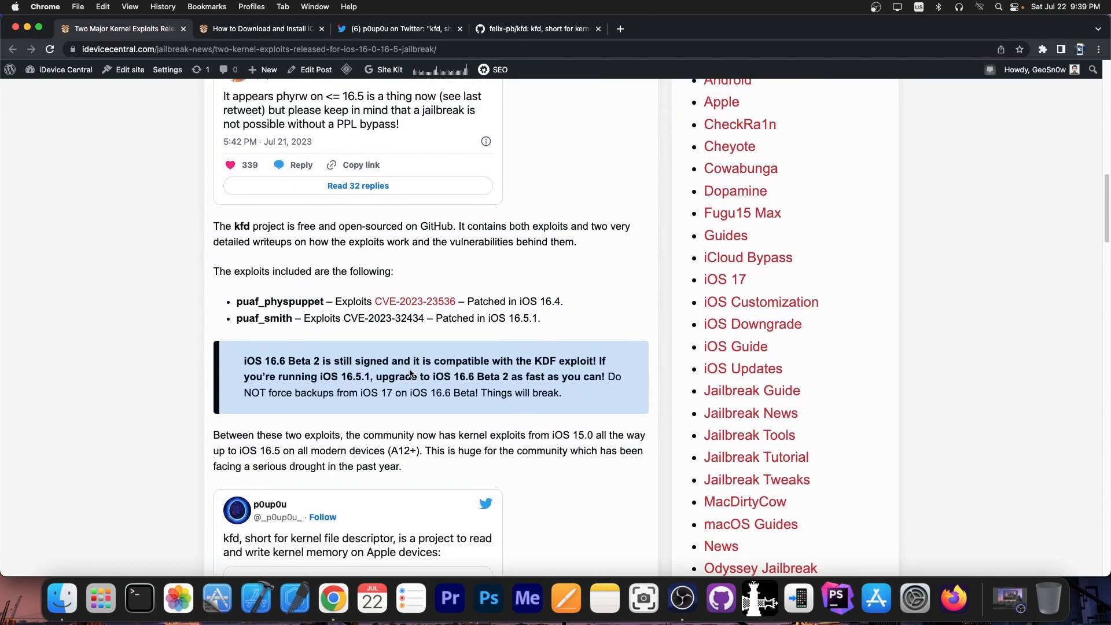
{"action": "scroll", "scroll_direction": "down", "scroll_amount": 3}
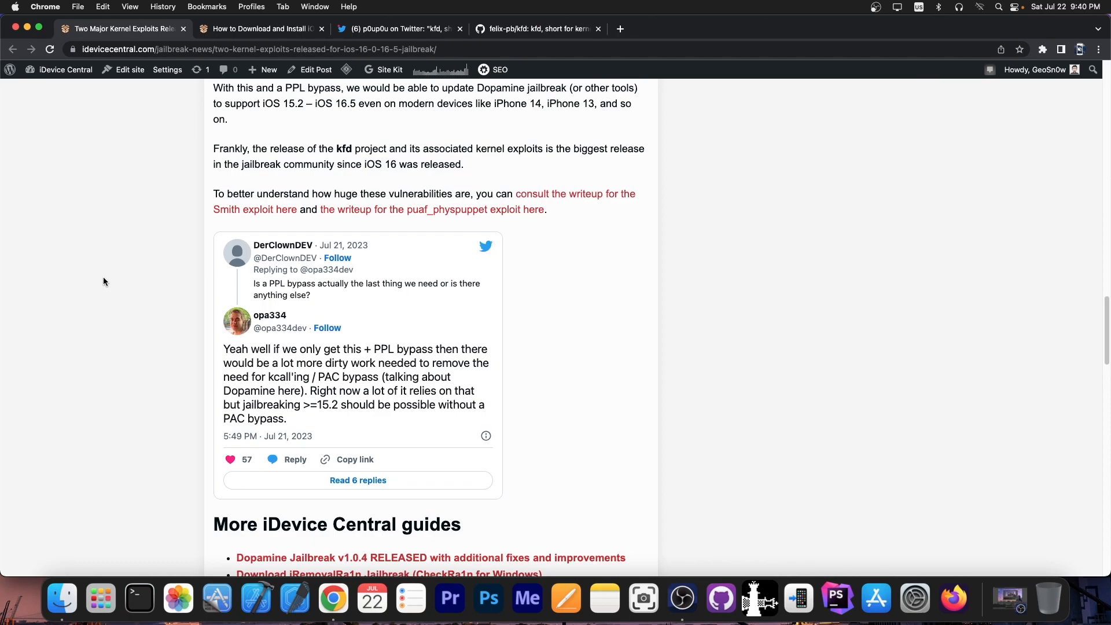
{"action": "left_click", "coordinate": [537, 28]}
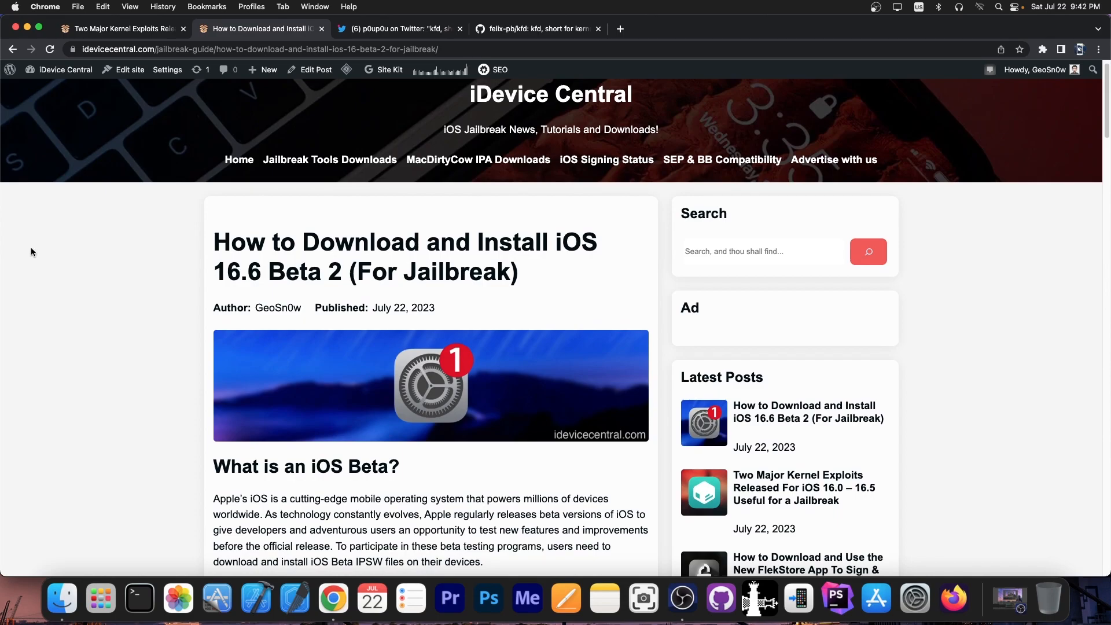
Step: Review the iOS 16.6 Beta 2 IPSW download table, then return to the exploits article
{"action": "scroll", "scroll_direction": "down", "scroll_amount": 3}
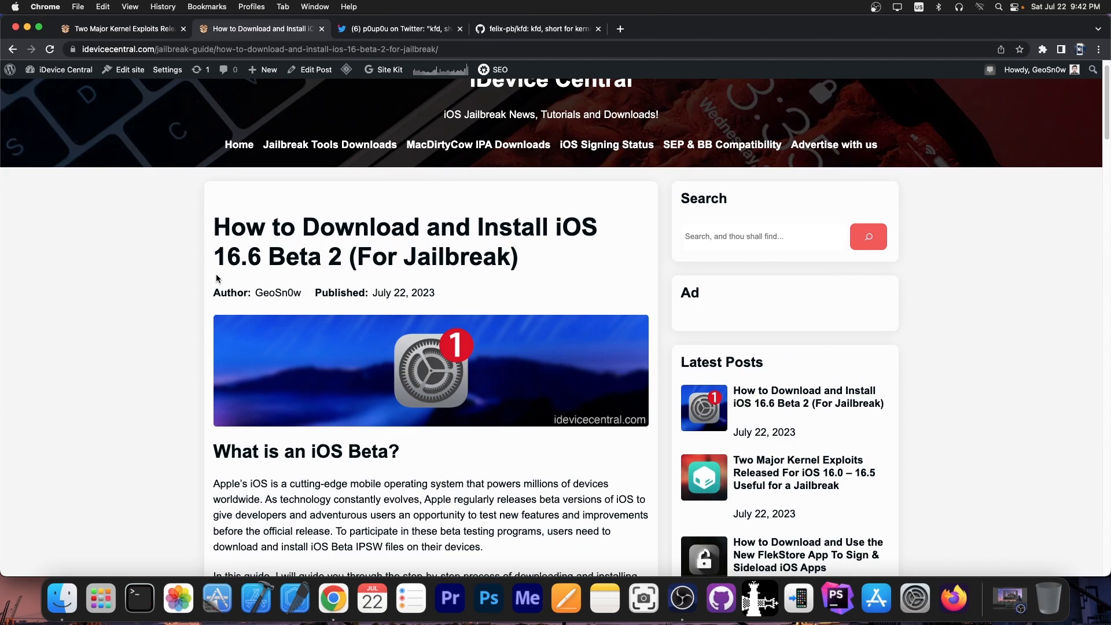
{"action": "scroll", "scroll_direction": "down", "scroll_amount": 3}
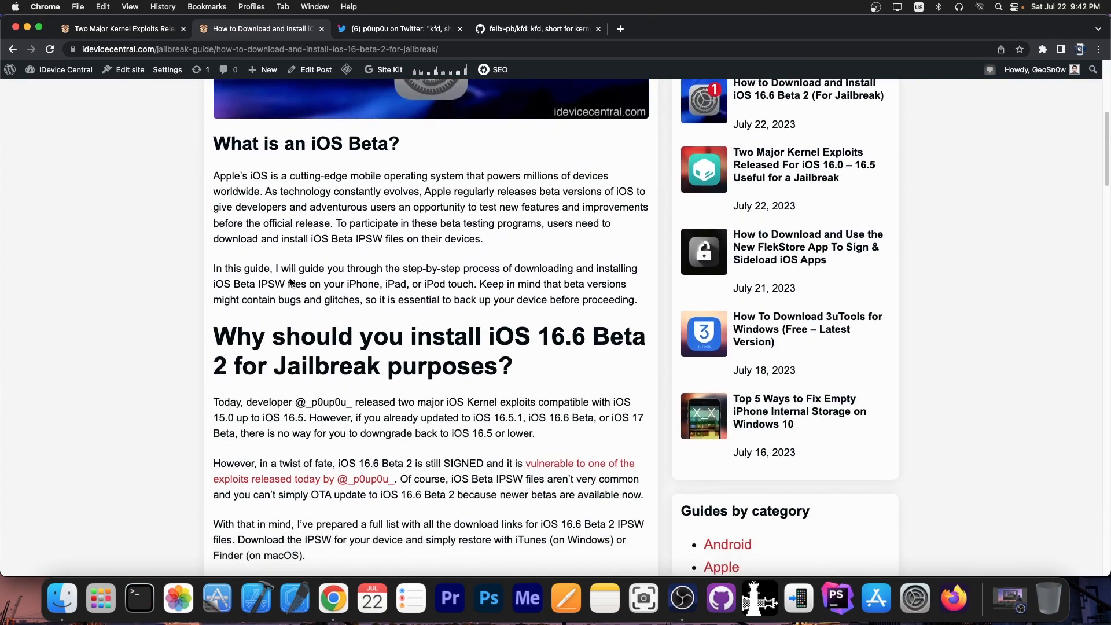
{"action": "scroll", "scroll_direction": "up", "scroll_amount": 3}
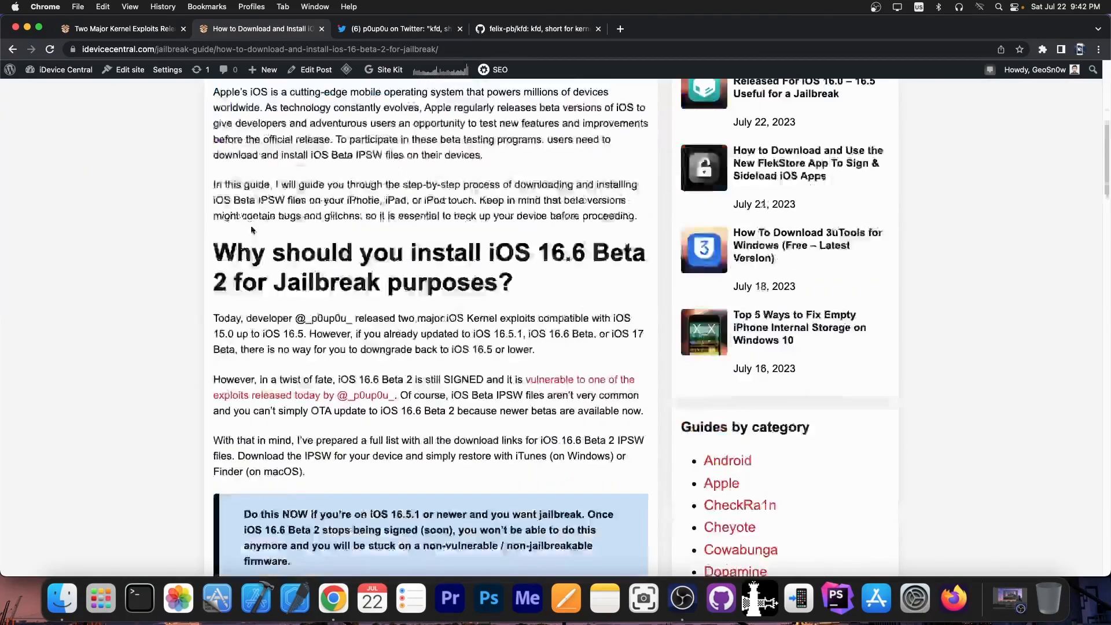
{"action": "scroll", "scroll_direction": "down", "scroll_amount": 3}
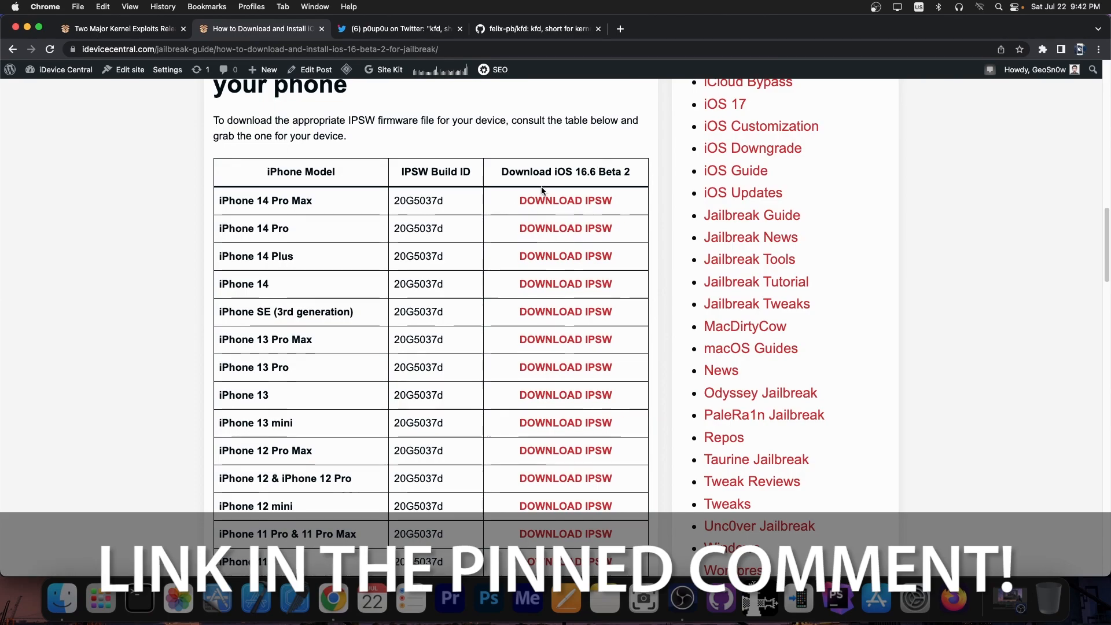
{"action": "mouse_move", "coordinate": [294, 257]}
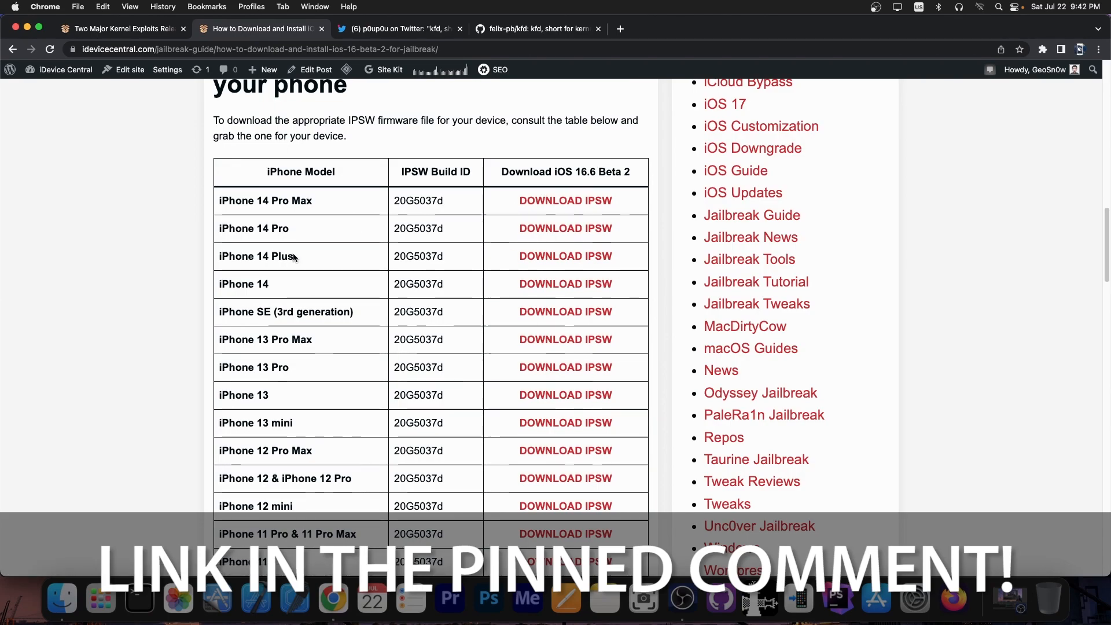
{"action": "scroll", "scroll_direction": "down", "scroll_amount": 3}
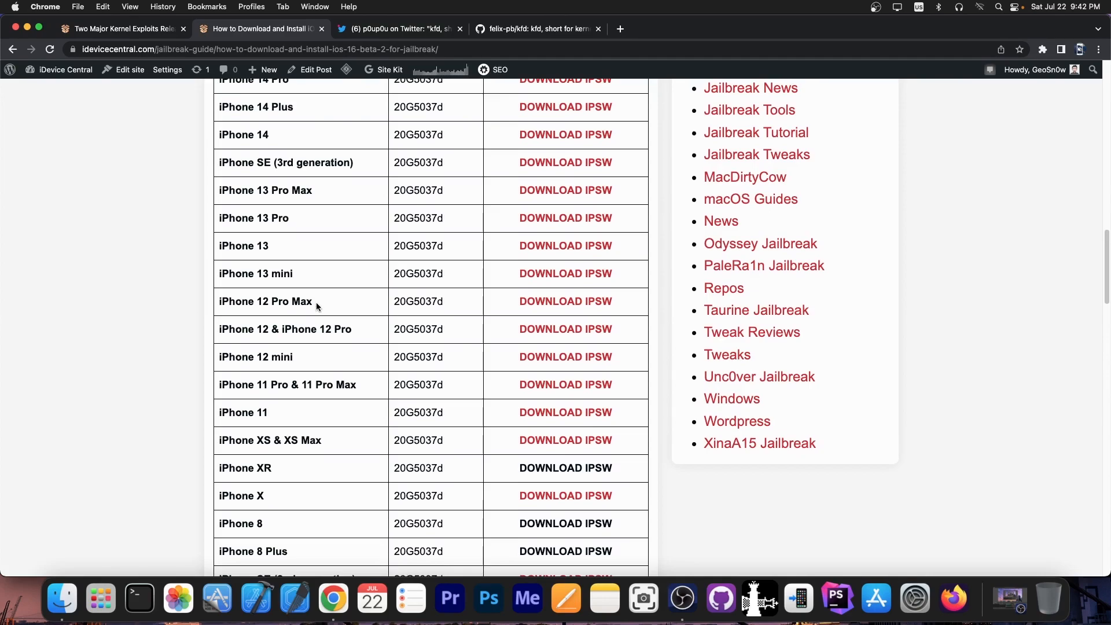
{"action": "mouse_move", "coordinate": [521, 176]}
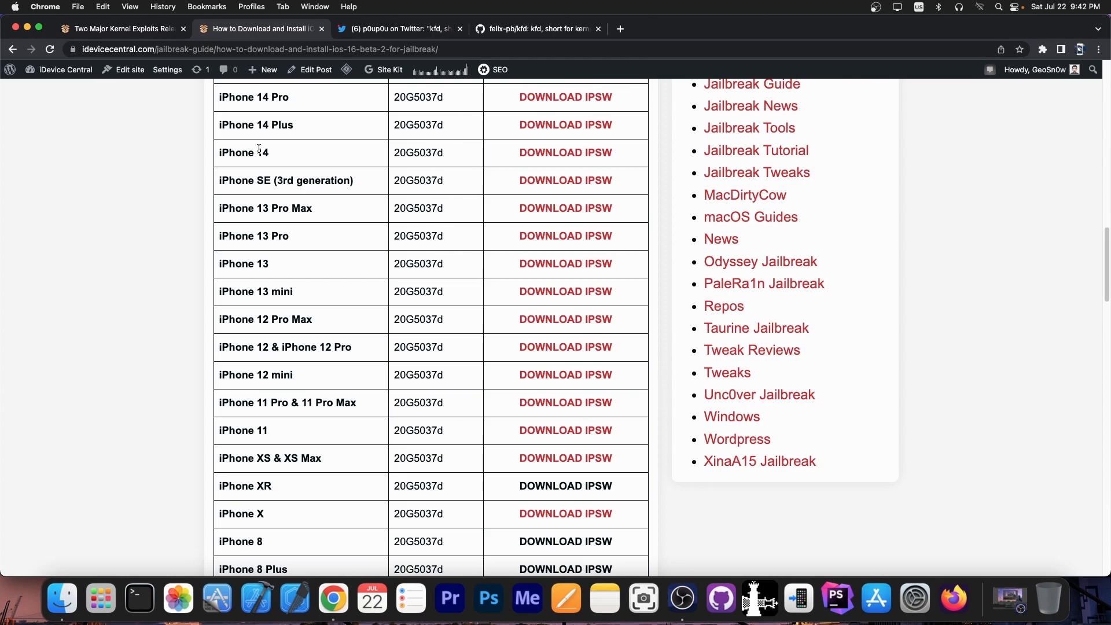
{"action": "scroll", "scroll_direction": "up", "scroll_amount": 3}
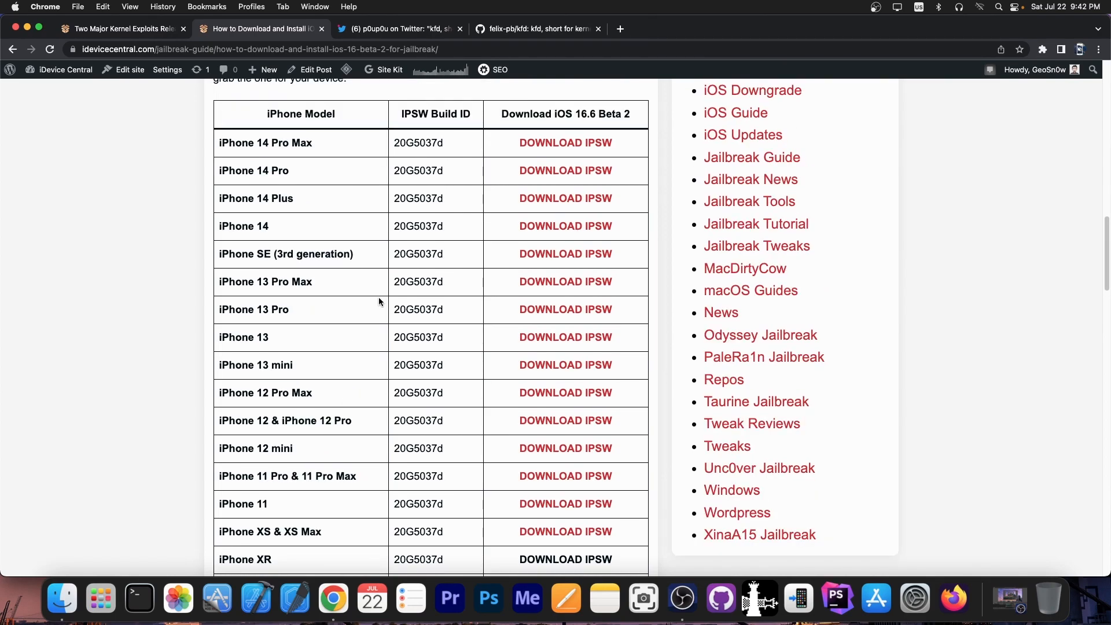
{"action": "left_click", "coordinate": [121, 28]}
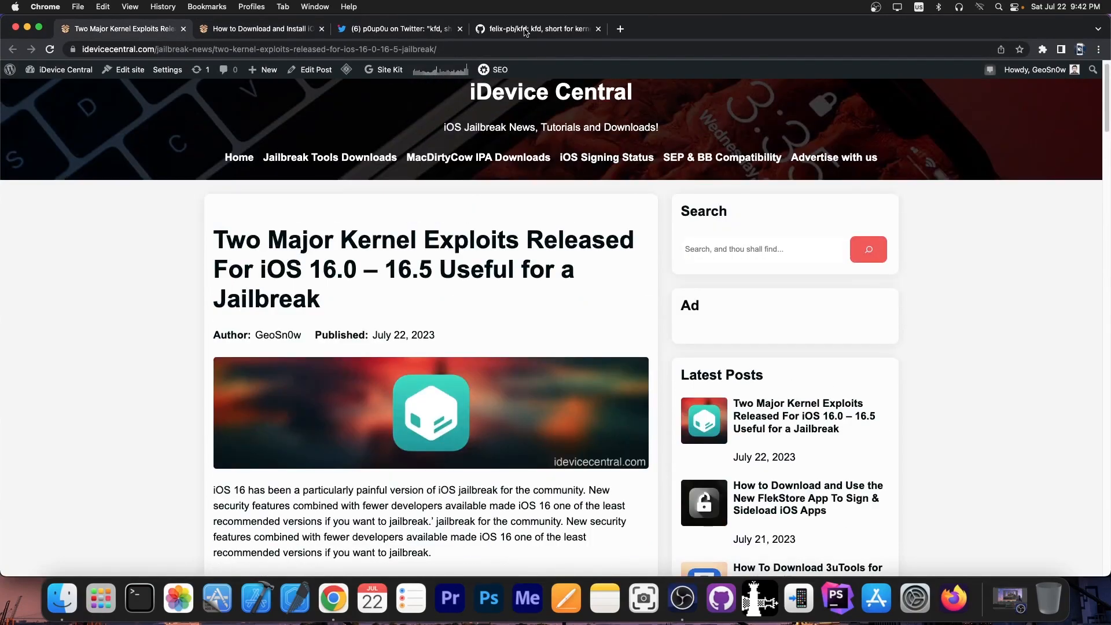
Step: Revisit the kfd GitHub page, then show the iOS 16.6 Beta 2 IPSW table (20G5037d)
{"action": "left_click", "coordinate": [537, 28]}
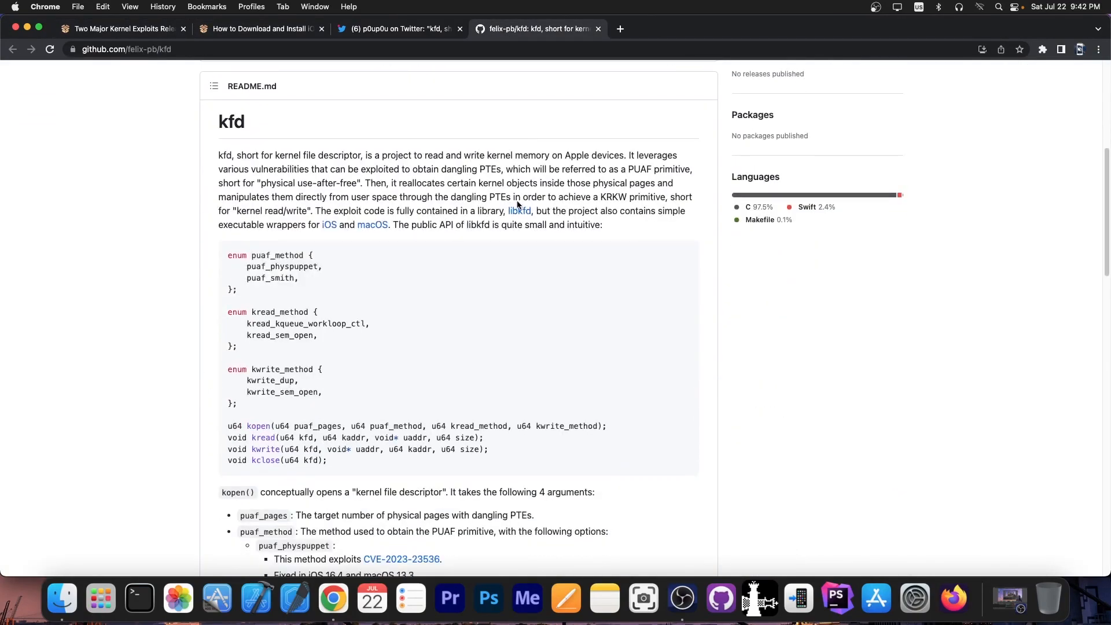
{"action": "left_click", "coordinate": [120, 29]}
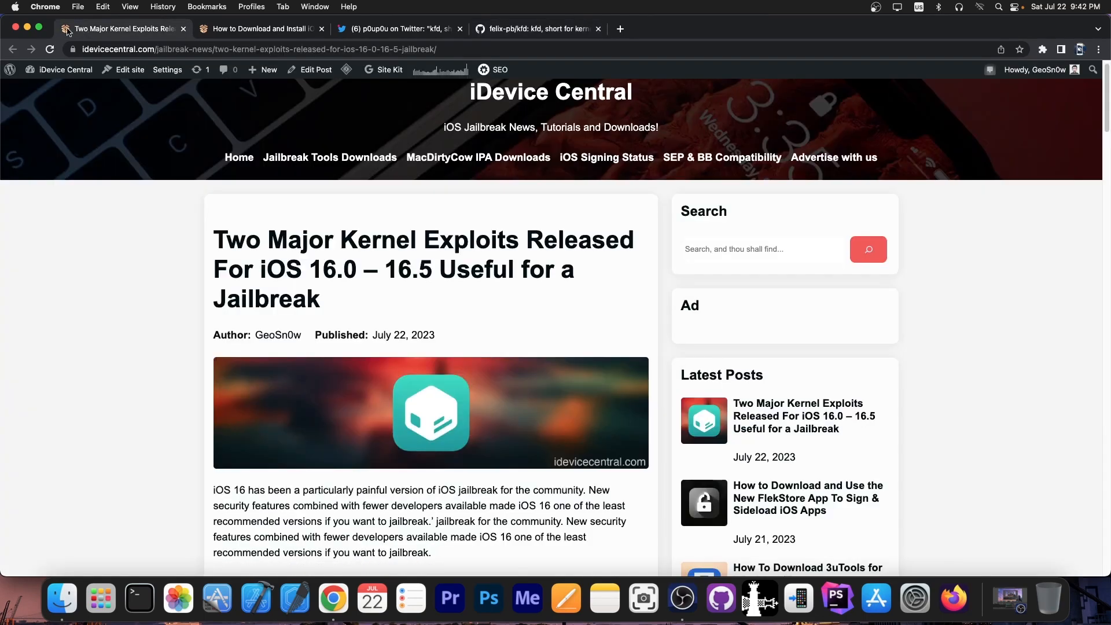
{"action": "left_click", "coordinate": [259, 29]}
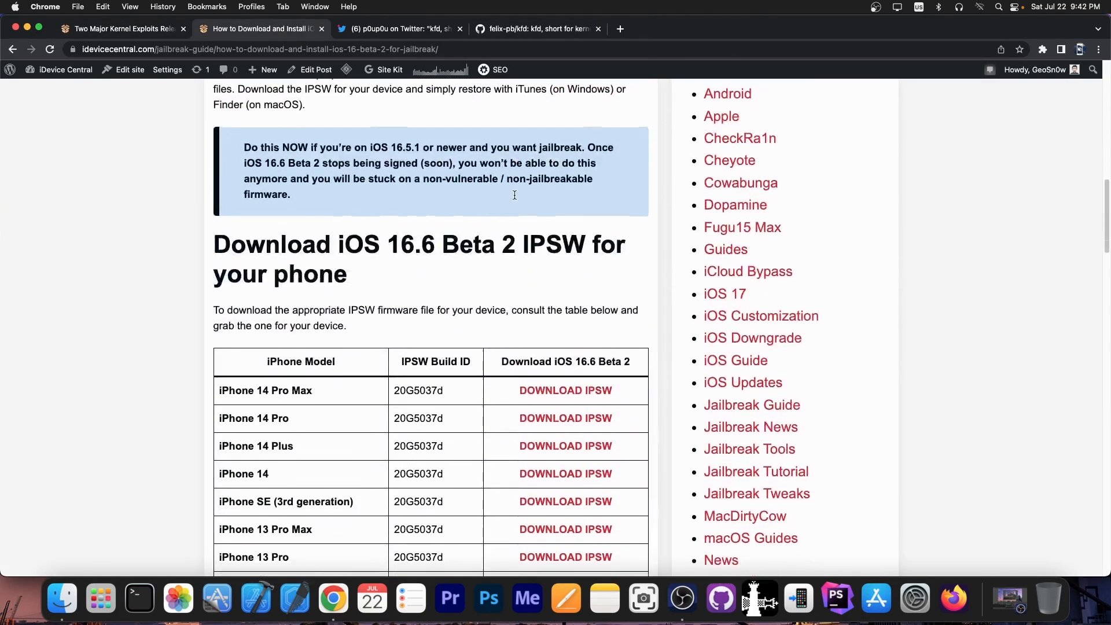
{"action": "scroll", "scroll_direction": "down", "scroll_amount": 3}
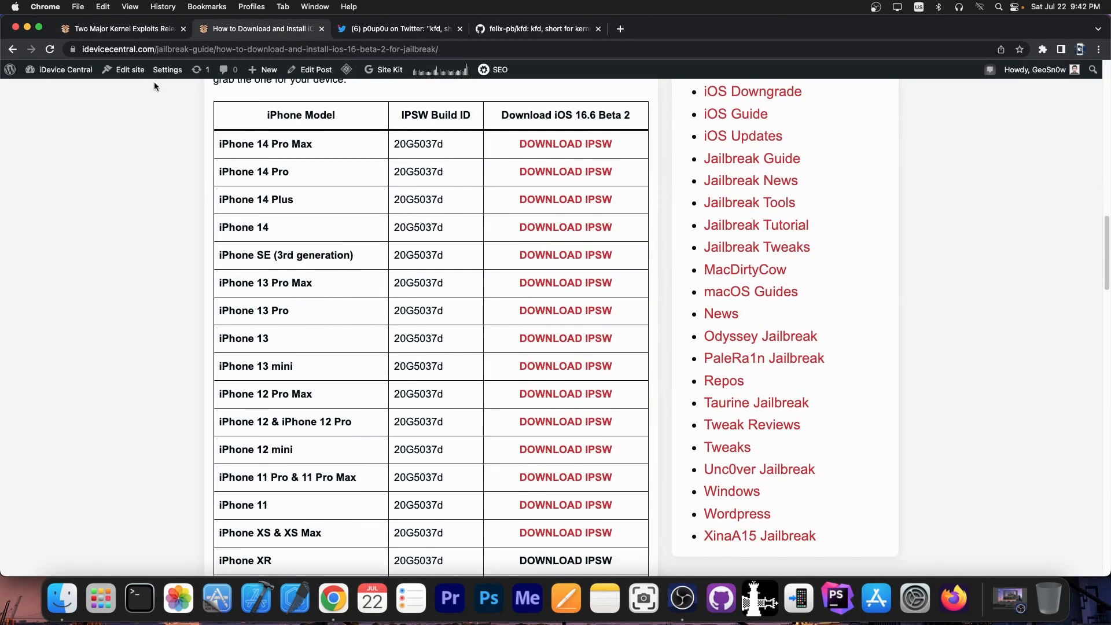